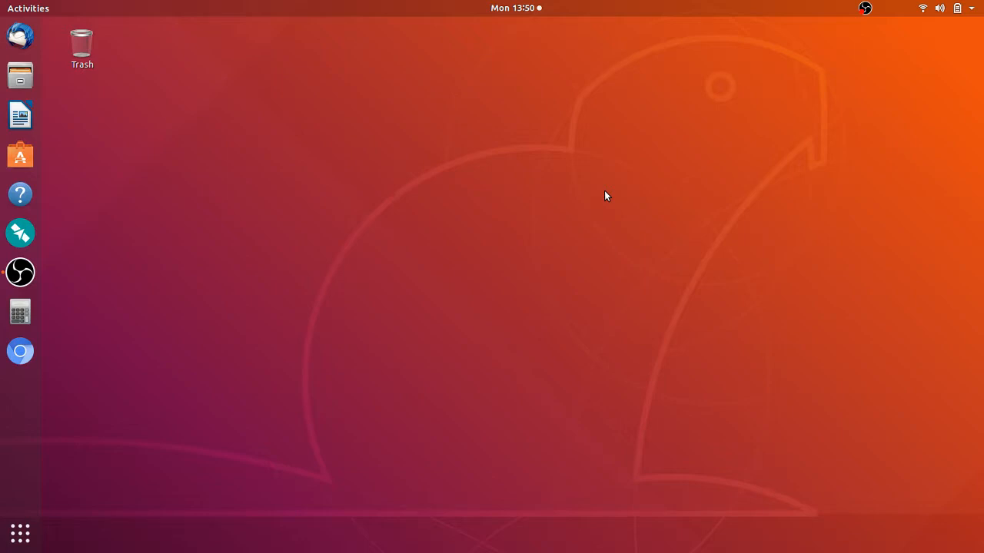
mouse_move(897, 78)
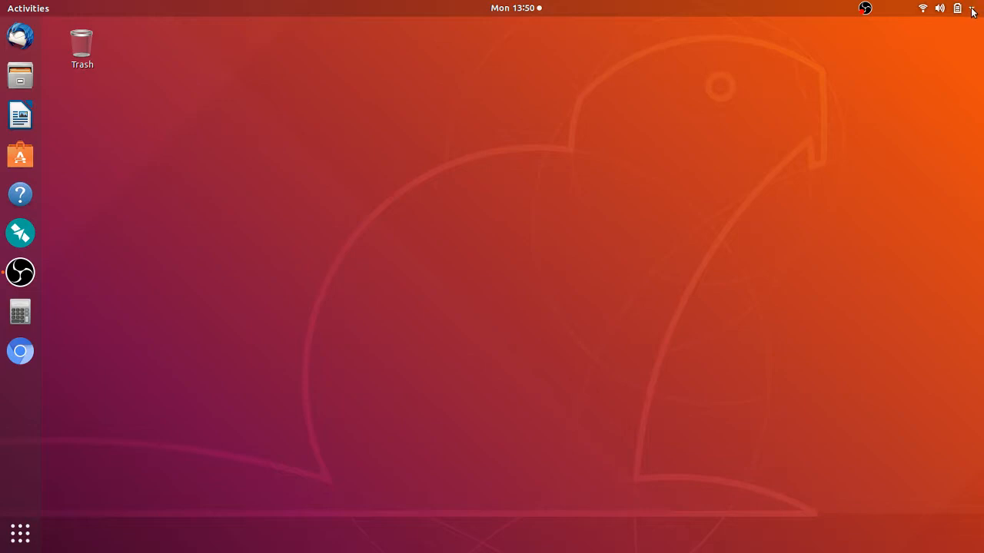
Step: Dismiss the system status menu and launch Settings from the application grid's second page
click(957, 8)
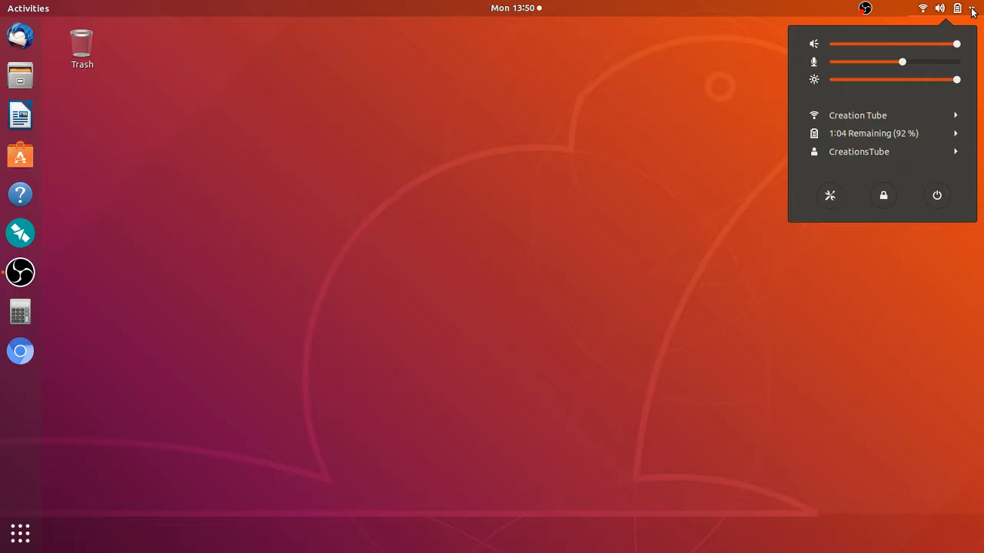
mouse_move(830, 195)
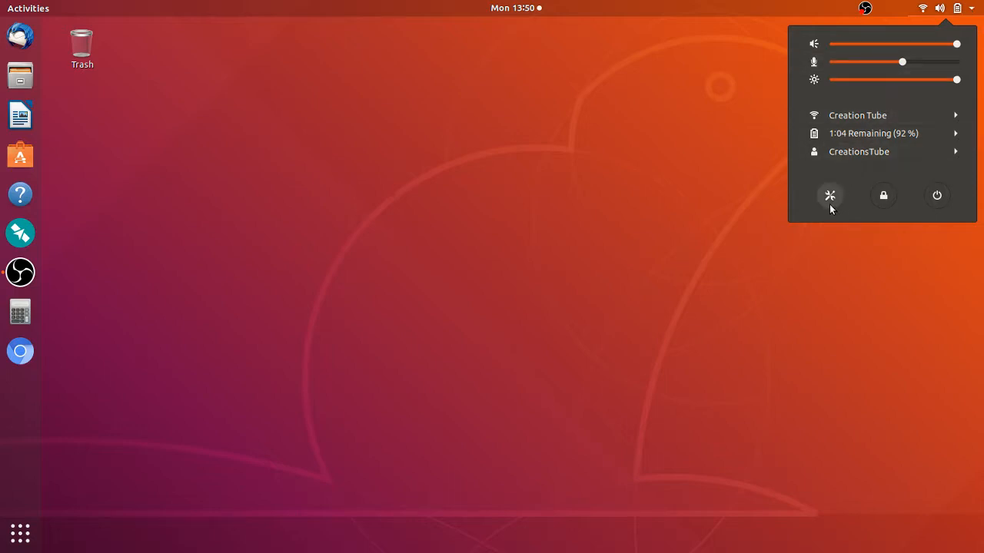
mouse_move(829, 206)
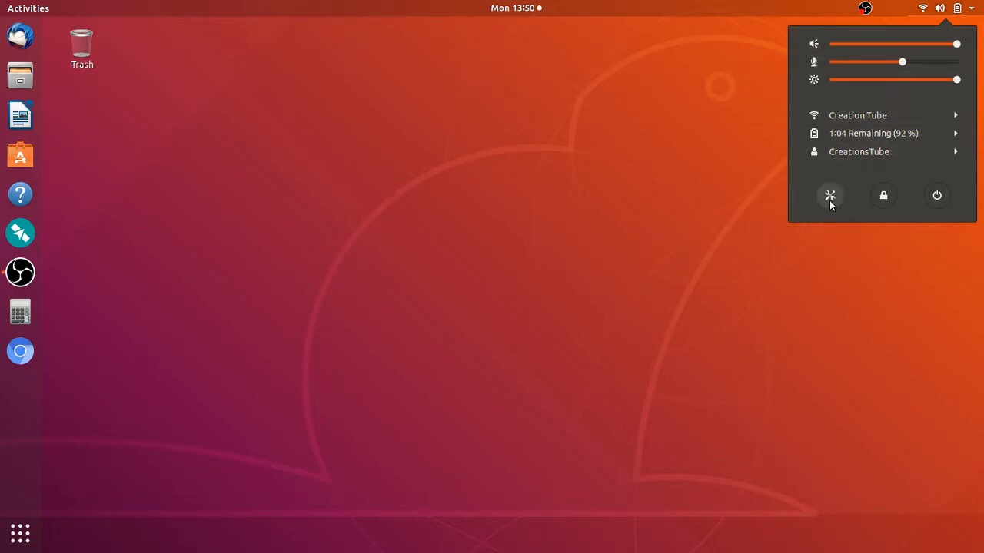
mouse_move(612, 239)
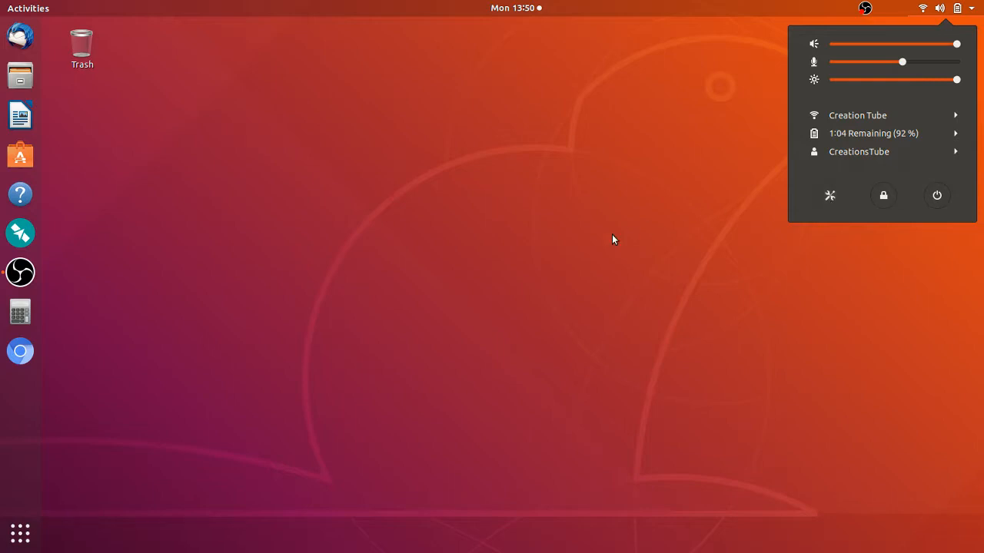
click(204, 413)
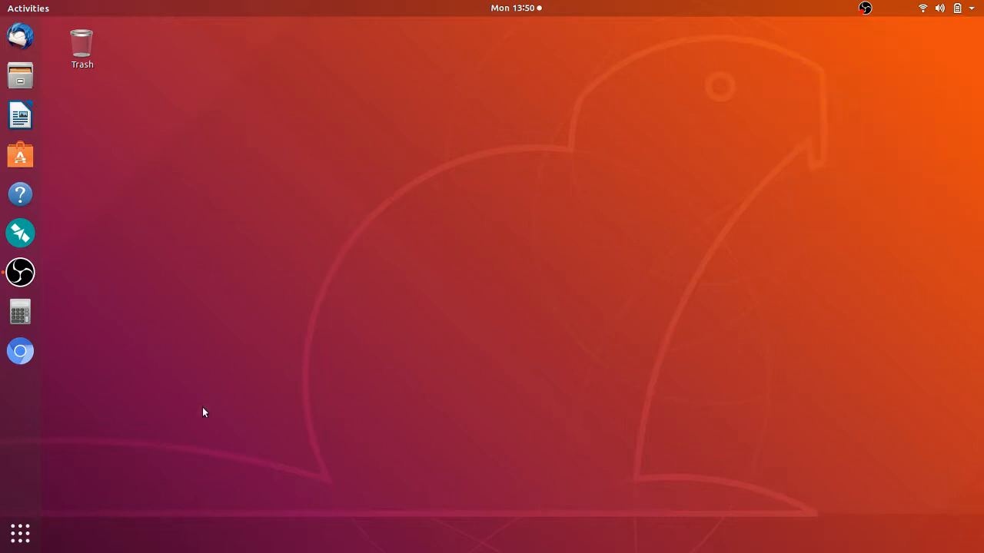
click(20, 534)
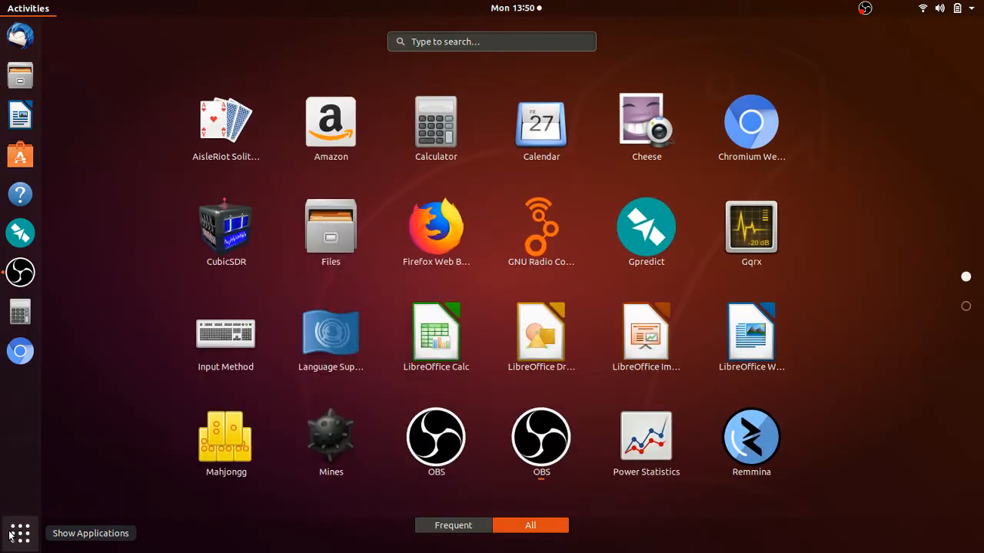
scroll(down, 3)
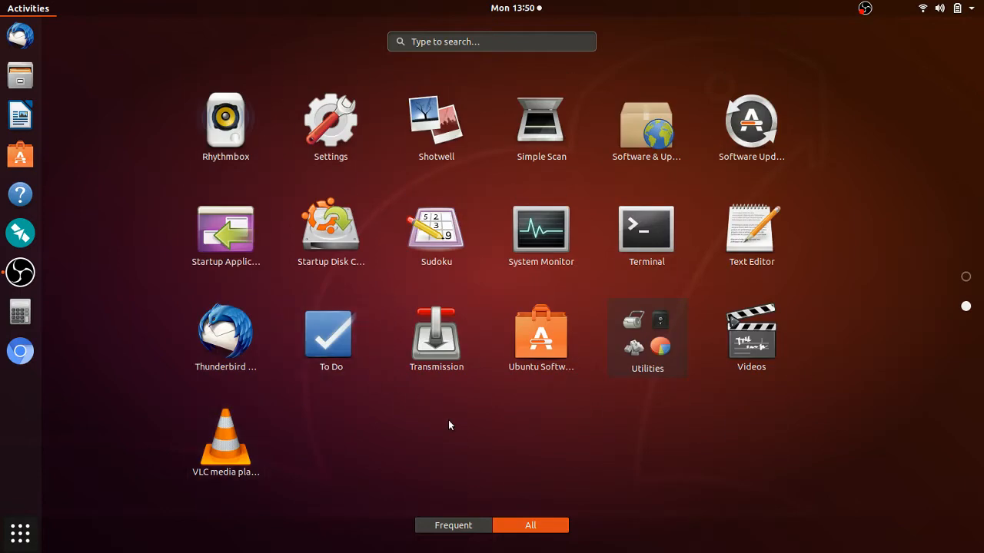
mouse_move(503, 293)
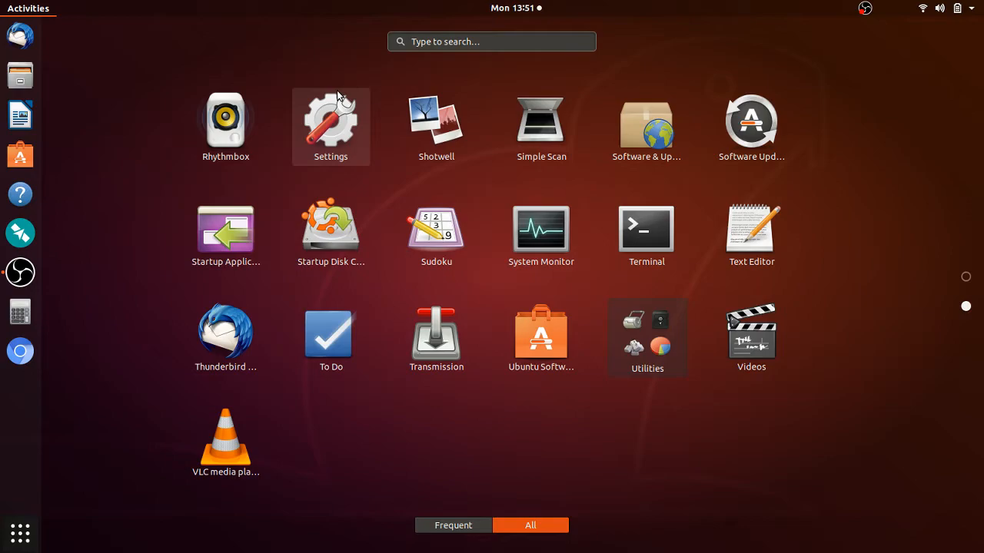
click(330, 119)
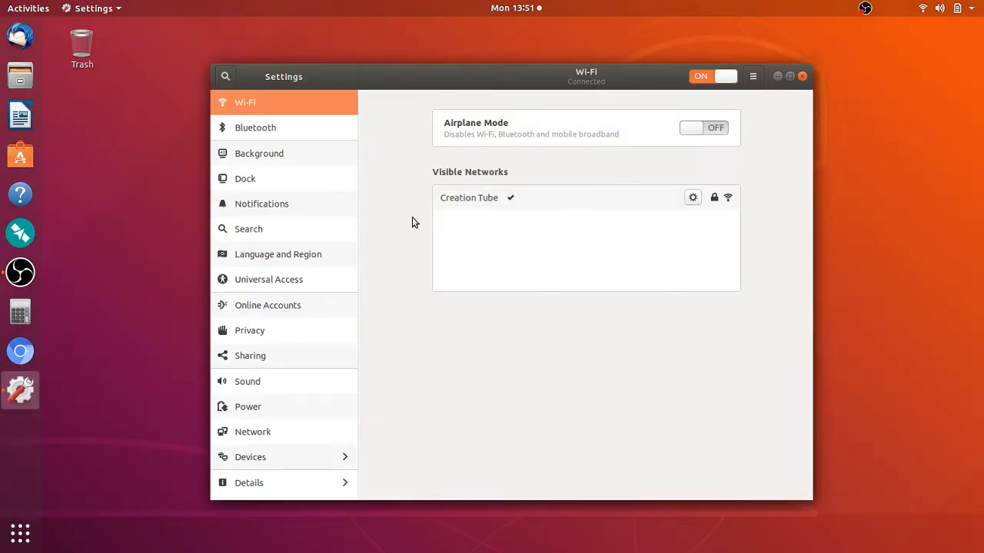
mouse_move(283, 431)
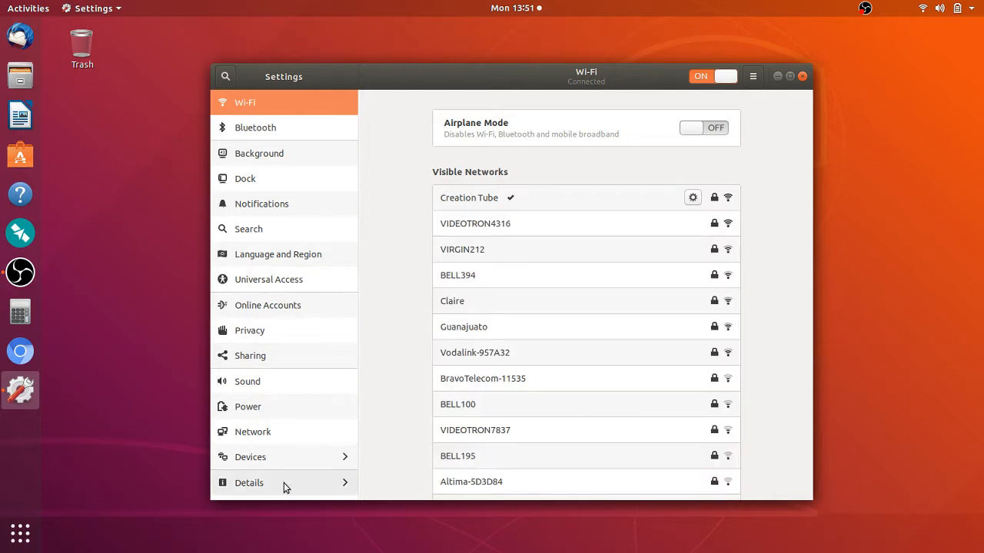
Step: Show the Details About page for Ubuntu 18.04 LTS and run Check for updates
click(249, 483)
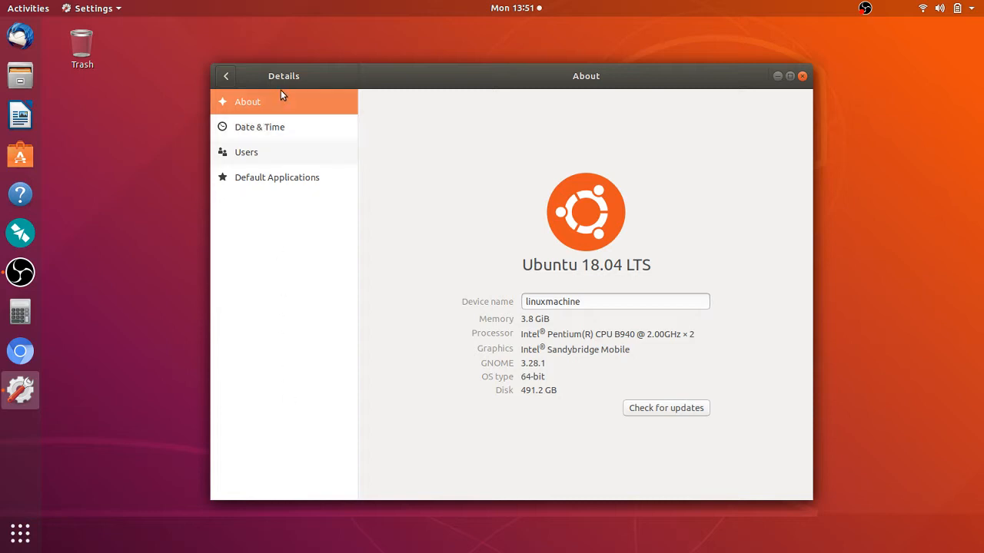
mouse_move(642, 259)
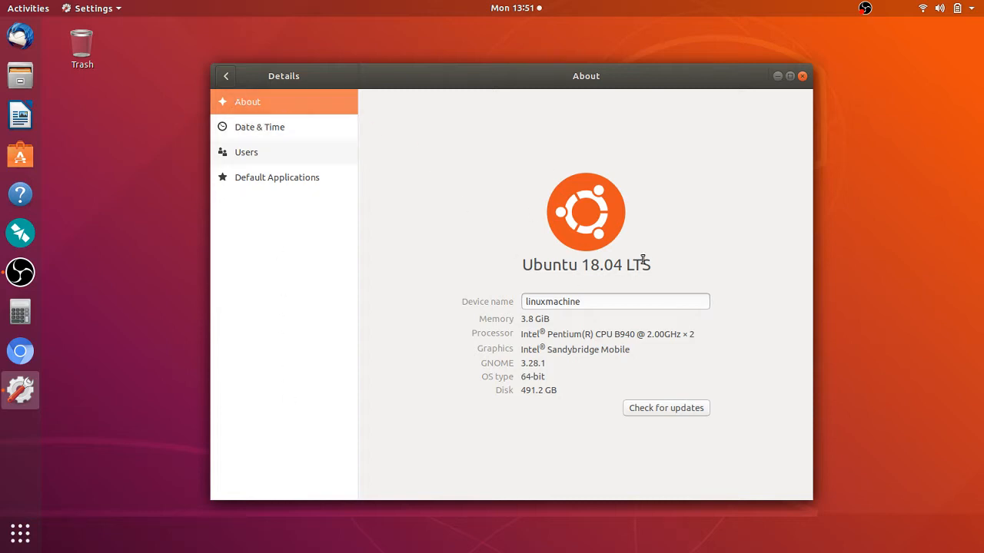
mouse_move(550, 412)
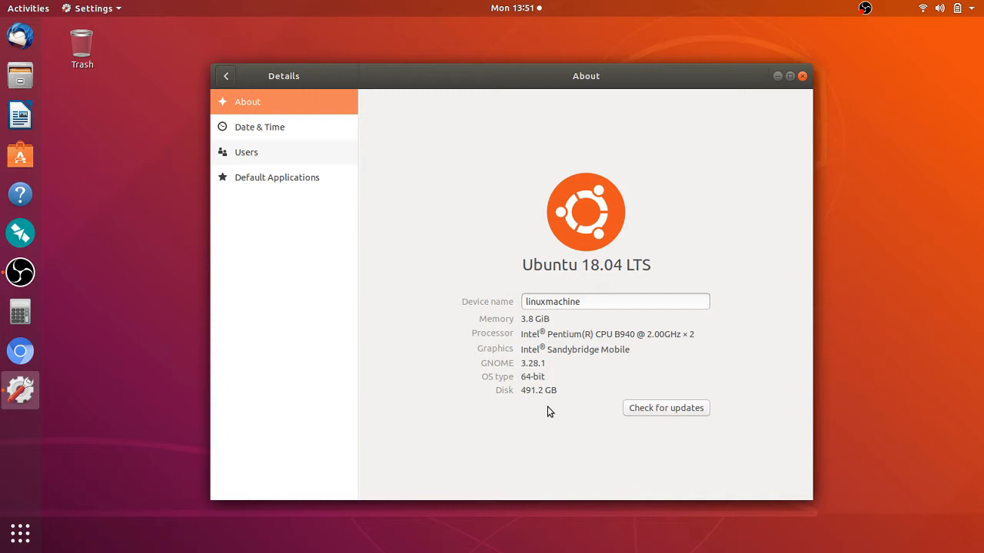
mouse_move(665, 408)
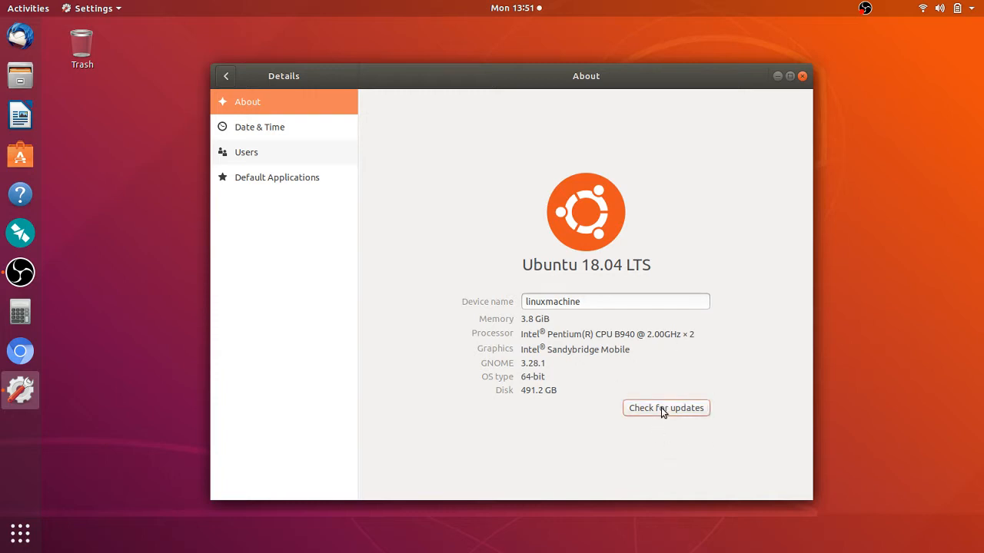
click(666, 408)
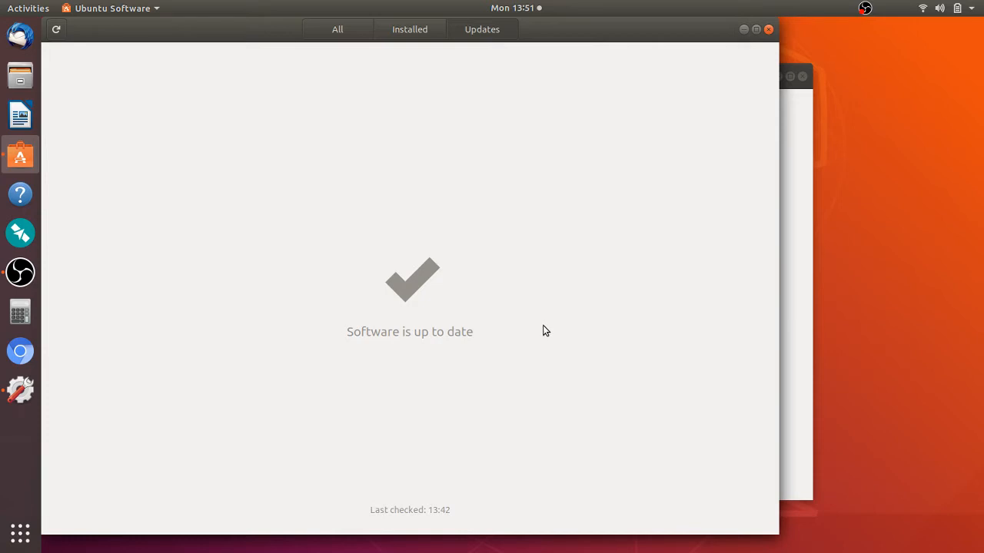
mouse_move(611, 170)
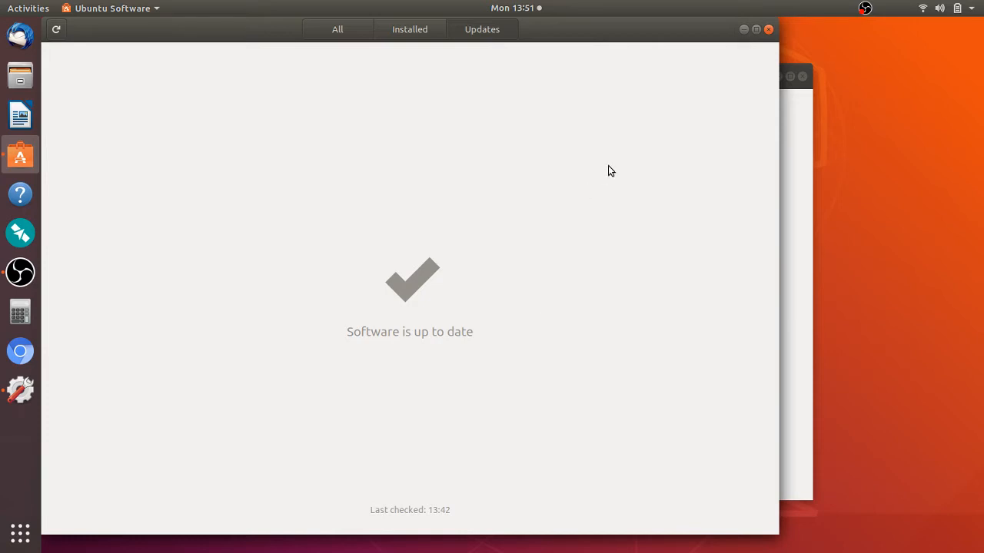
mouse_move(410, 29)
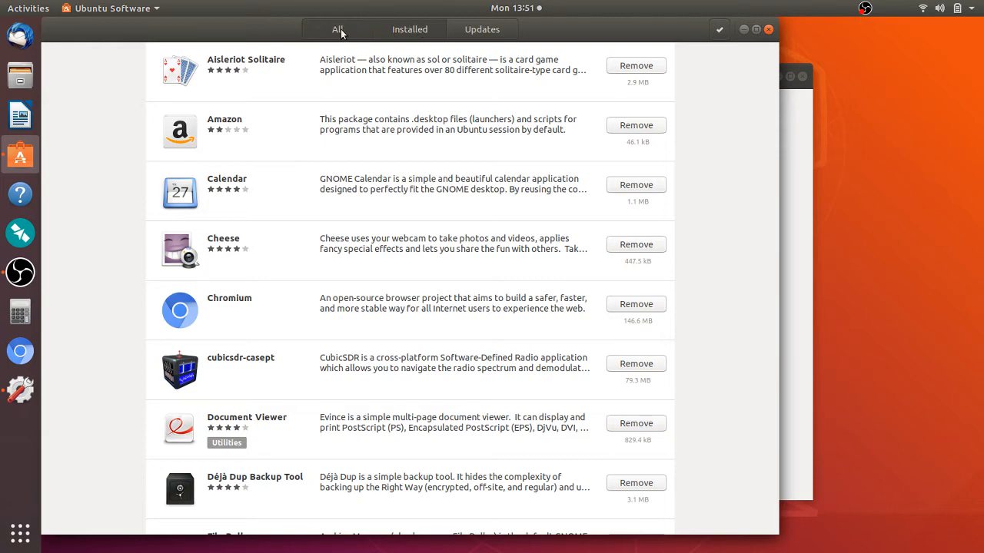
Step: View the Installed apps list in Ubuntu Software
click(482, 29)
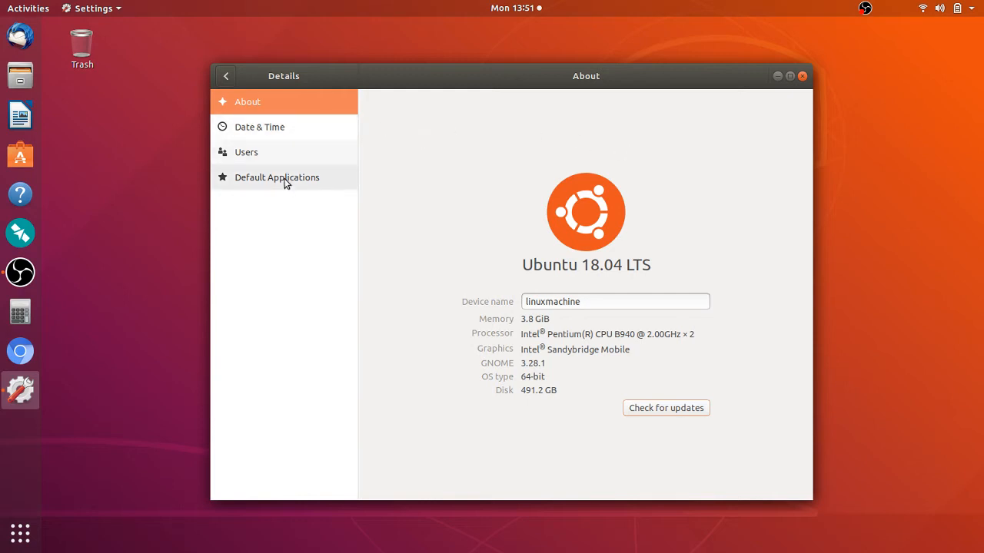
Step: Browse the Users, Date & Time and About pages, then close the Settings window
click(246, 152)
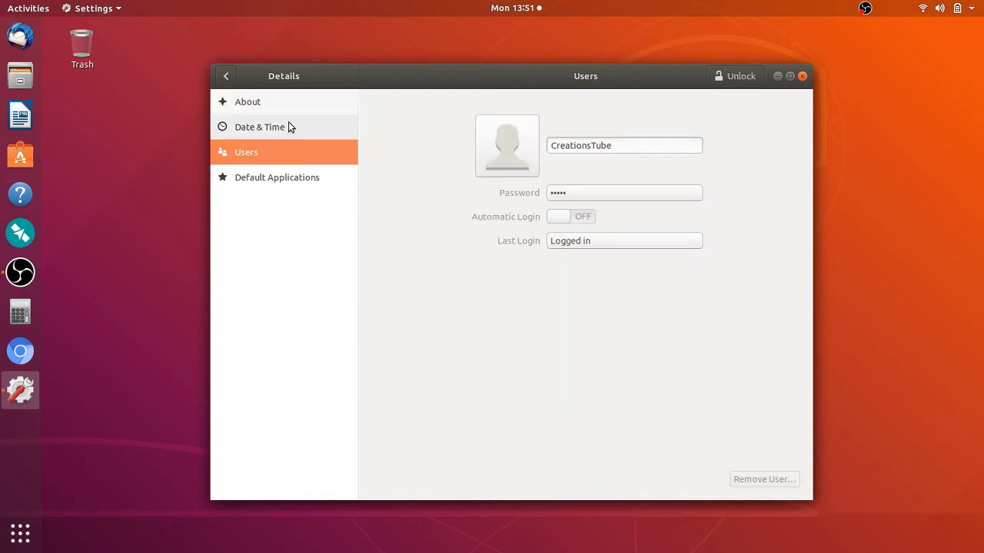
click(259, 127)
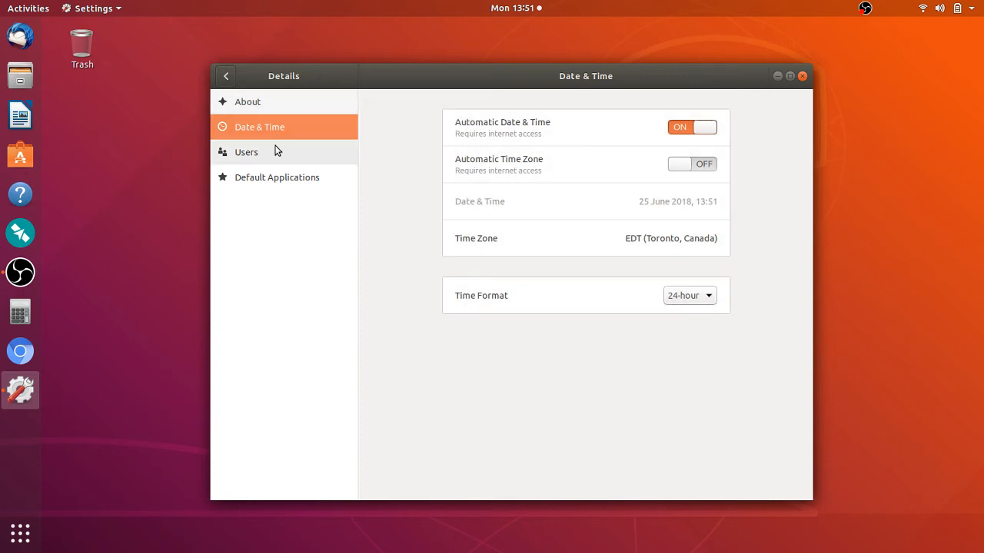
click(245, 151)
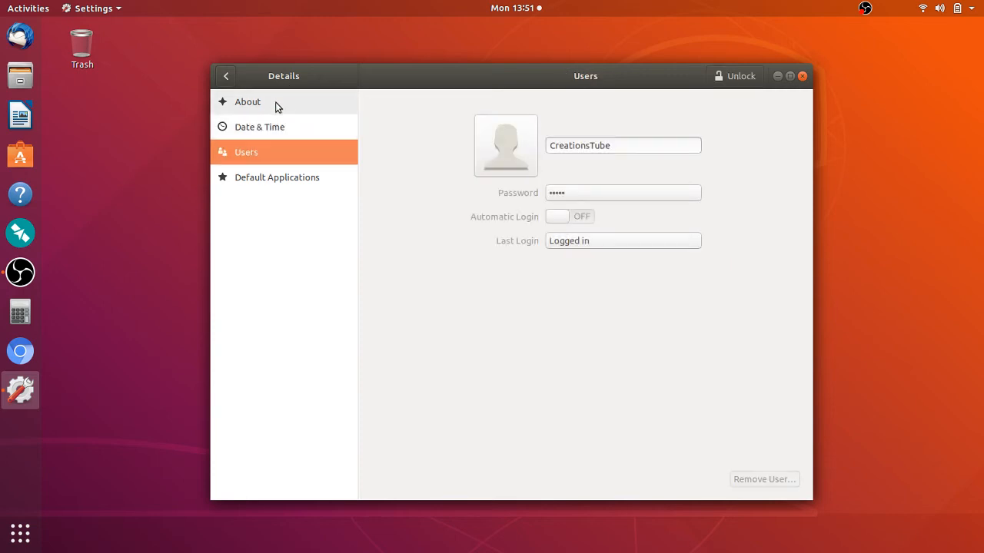
click(247, 101)
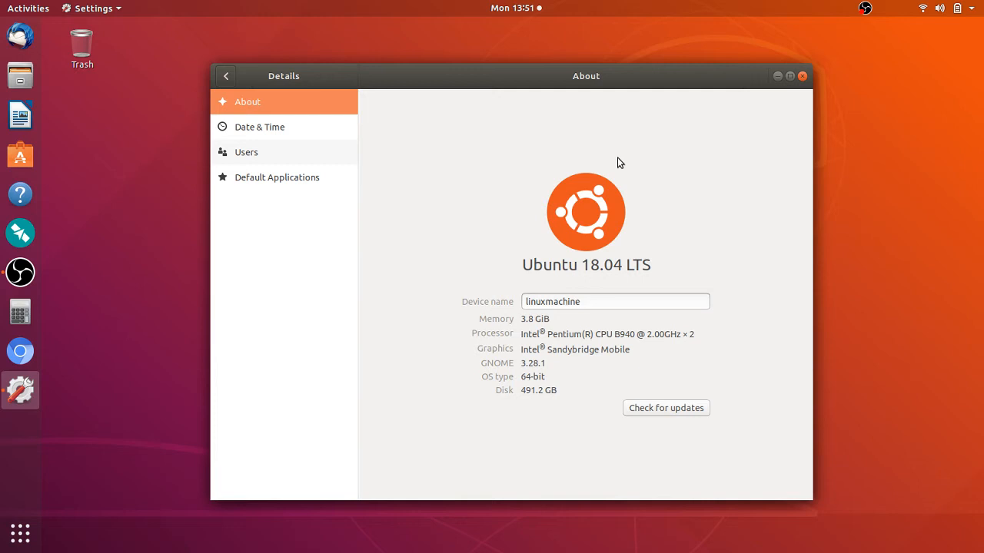
mouse_move(803, 76)
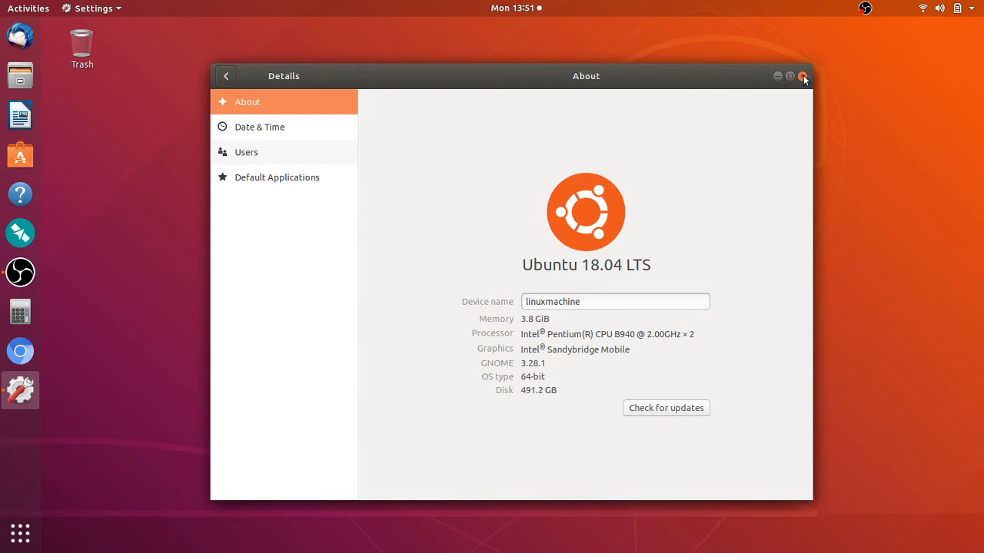
click(803, 76)
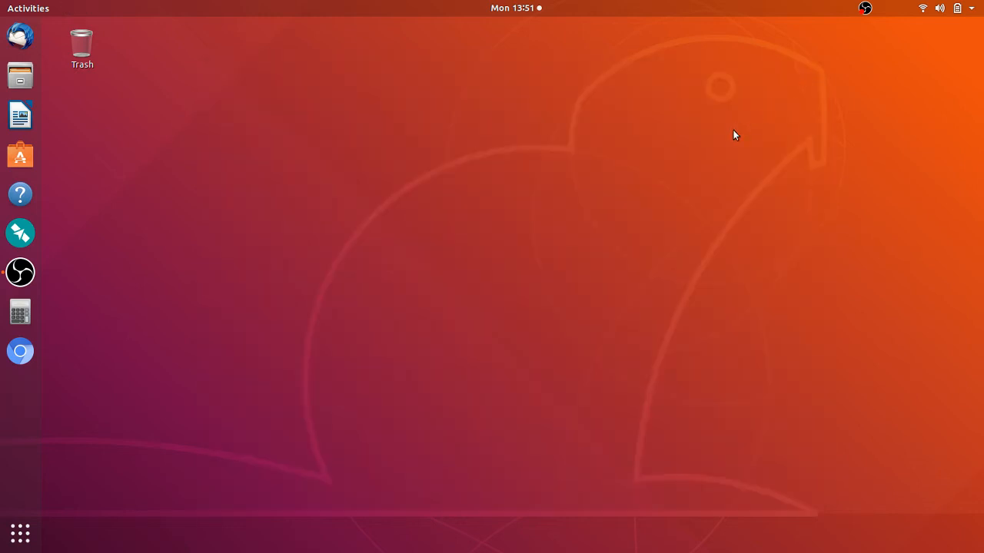